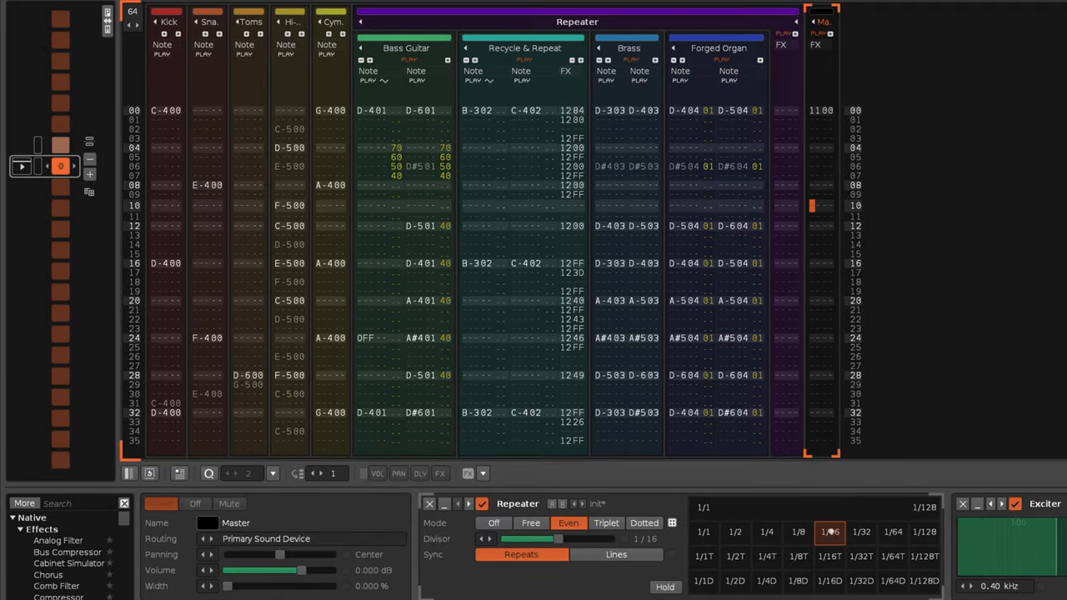
# - Switch the Master track's Repeater to Free mode and record divisor sweeps into its FX column
pyautogui.click(606, 523)
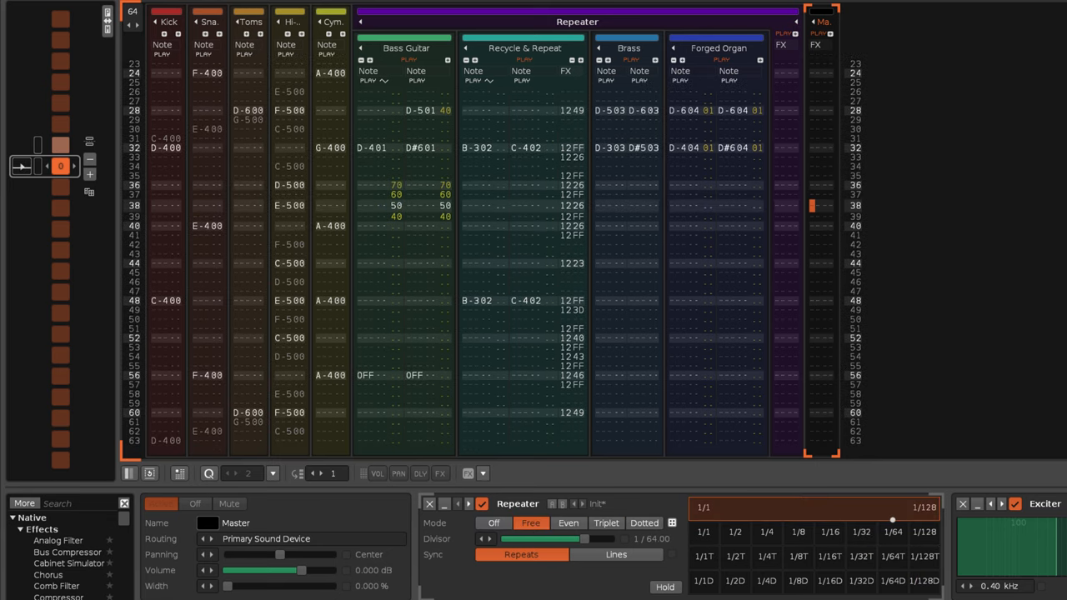
pyautogui.scroll(-3)
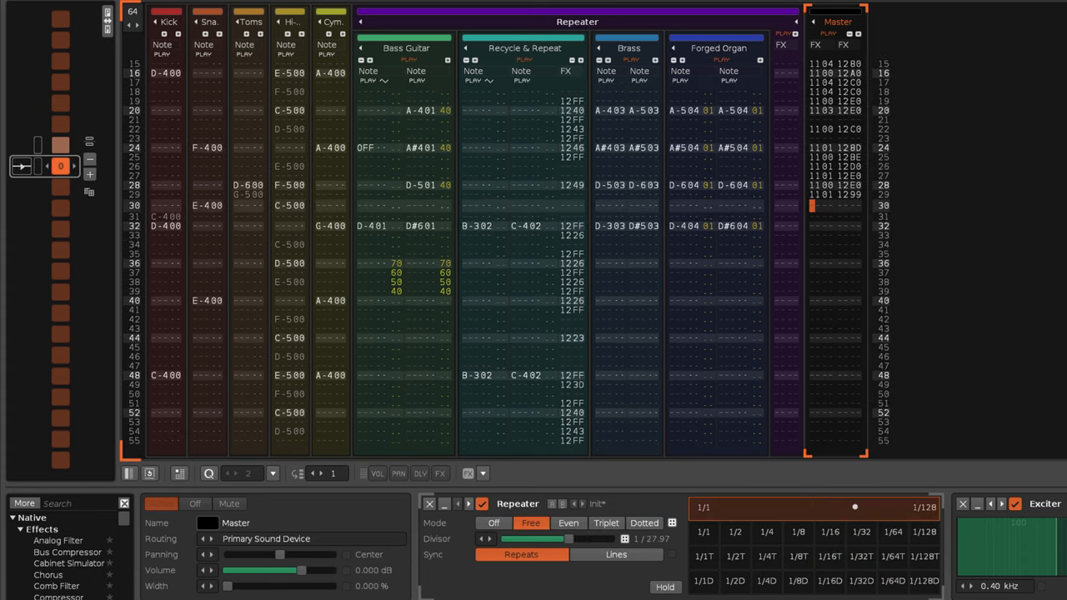
pyautogui.scroll(-3)
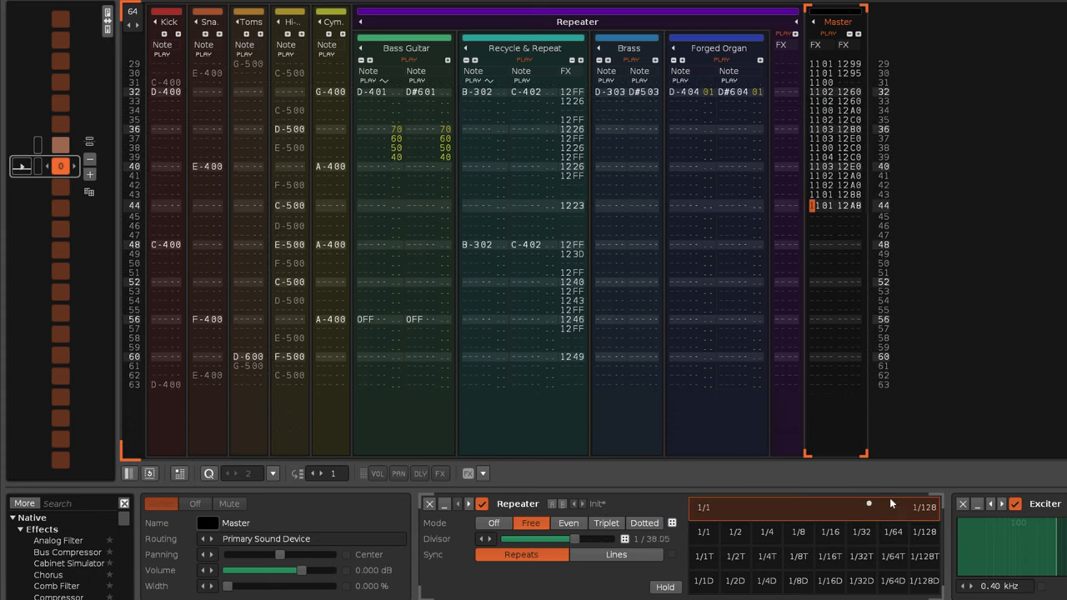
# - Select the Repeater group track holding the Free-mode Repeater and its divisor commands
pyautogui.click(605, 523)
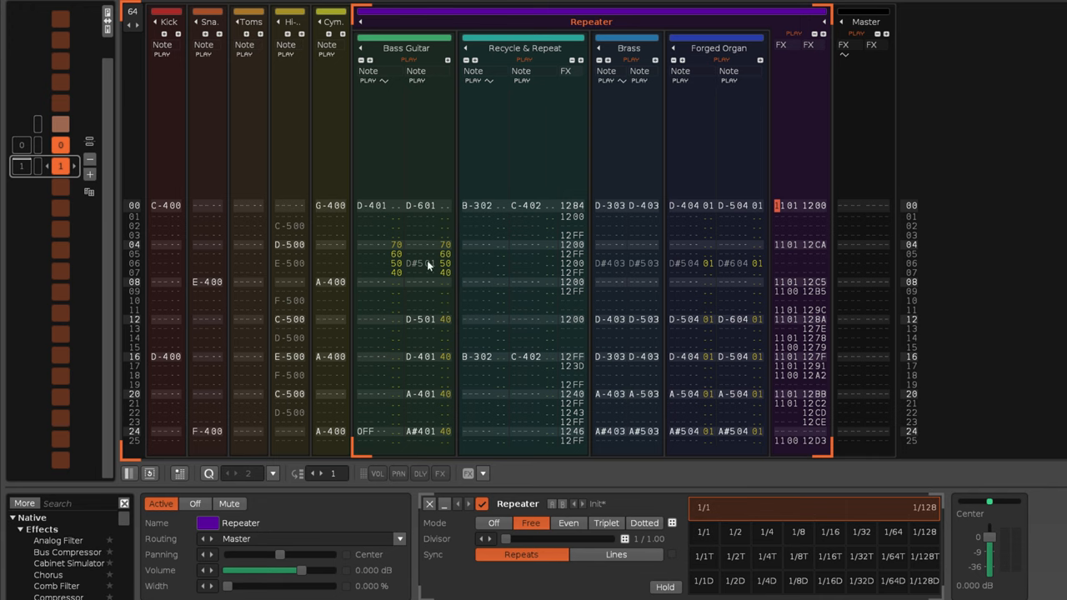
pyautogui.moveTo(802, 403)
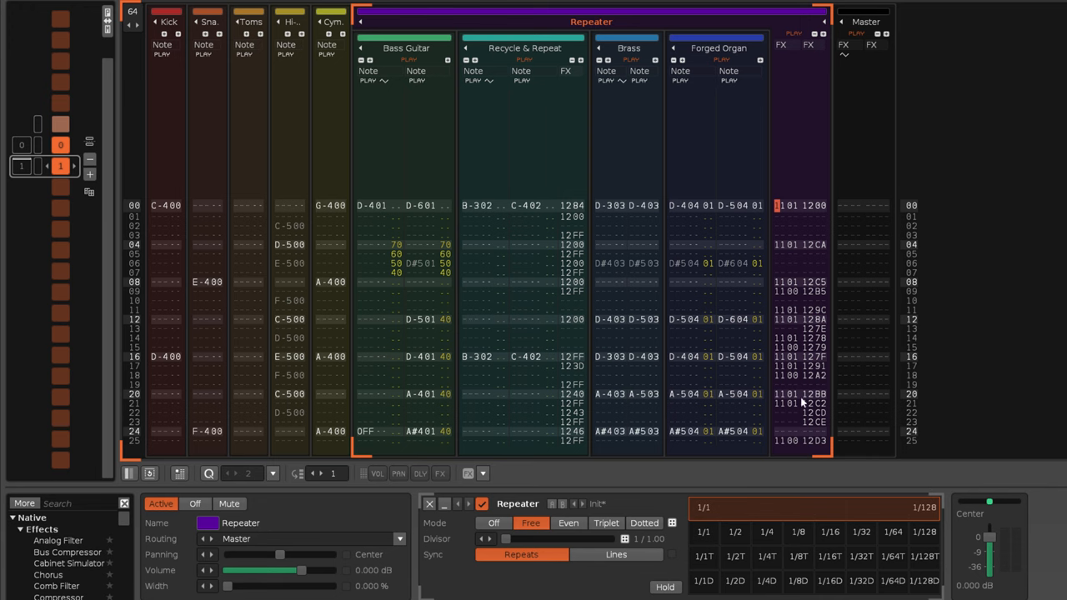
pyautogui.moveTo(798, 460)
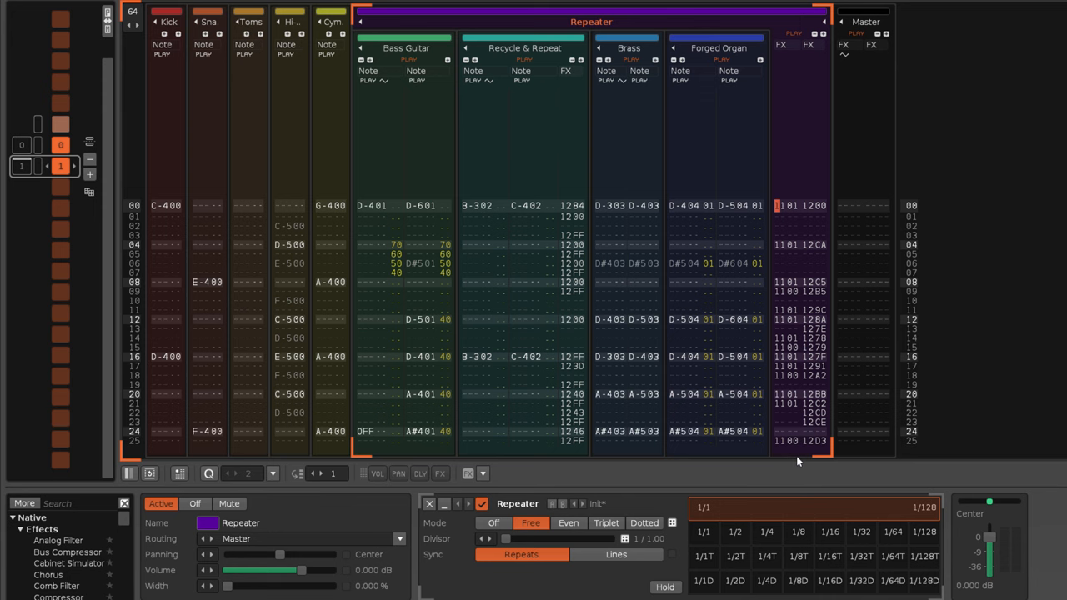
# - Run Repeater Notation with source 10: Repeater and device Repeater to insert notes into Kick
pyautogui.click(185, 6)
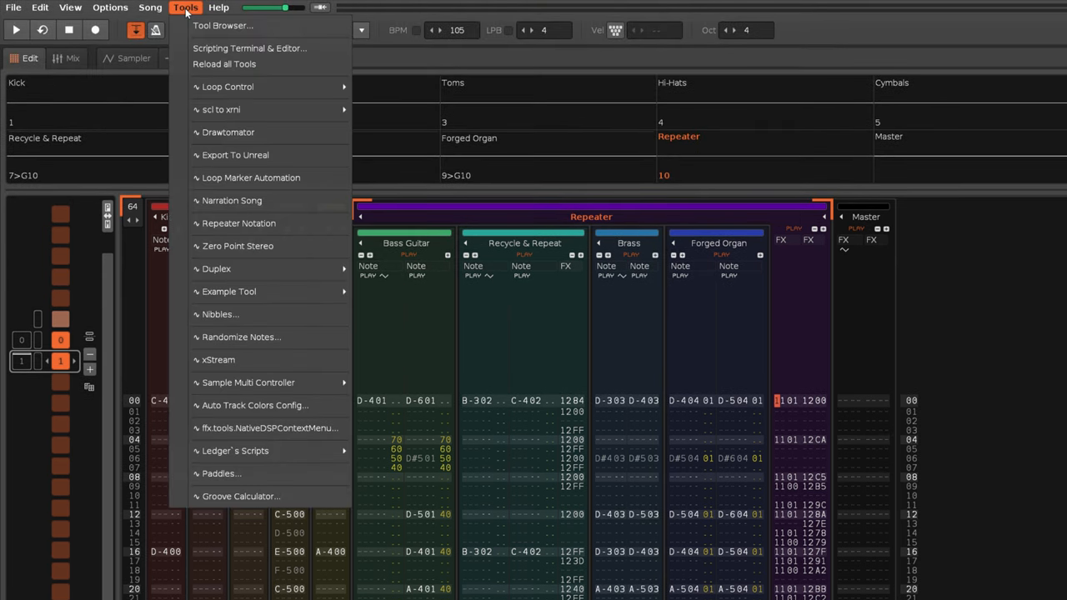
pyautogui.click(238, 223)
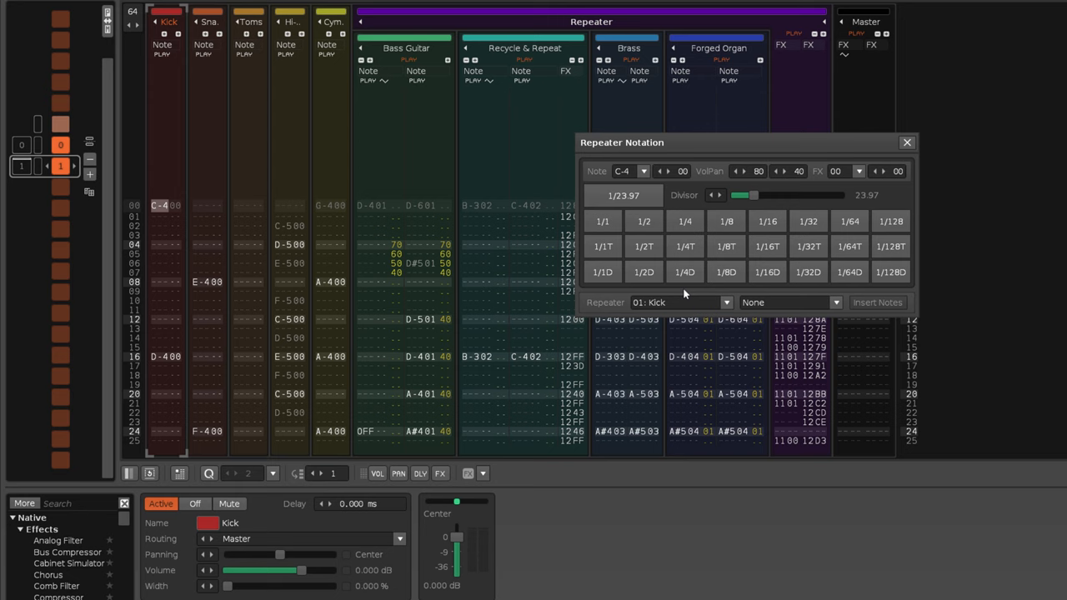
pyautogui.click(679, 302)
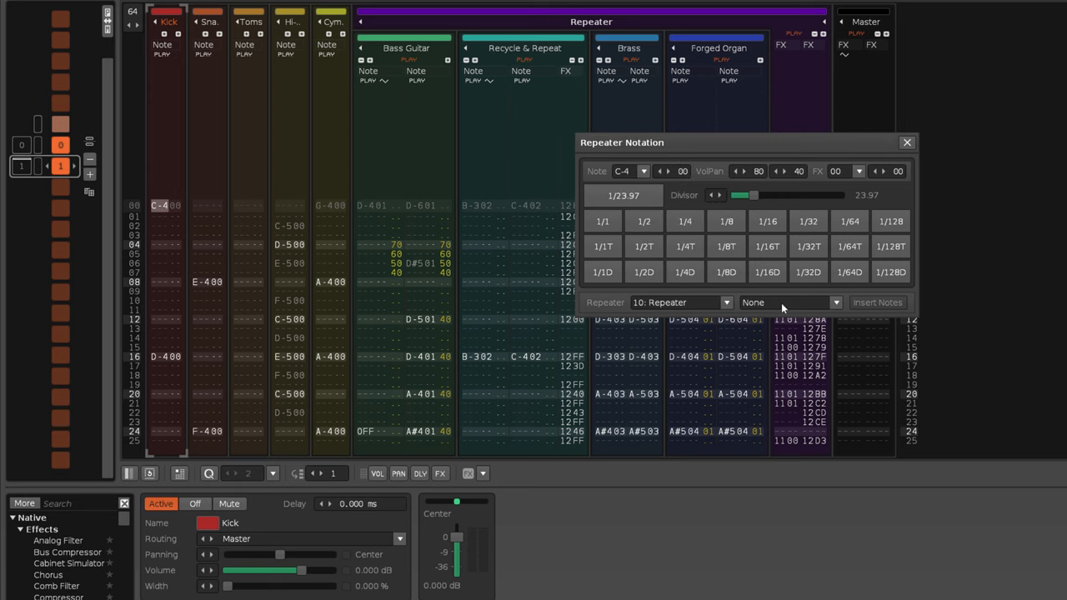
pyautogui.click(787, 302)
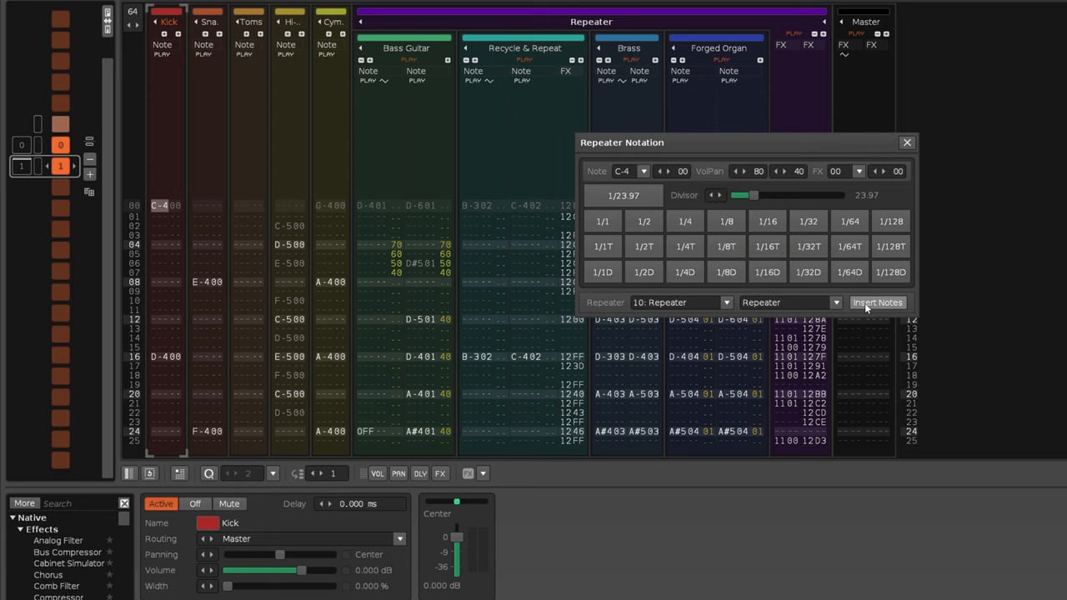
pyautogui.click(876, 302)
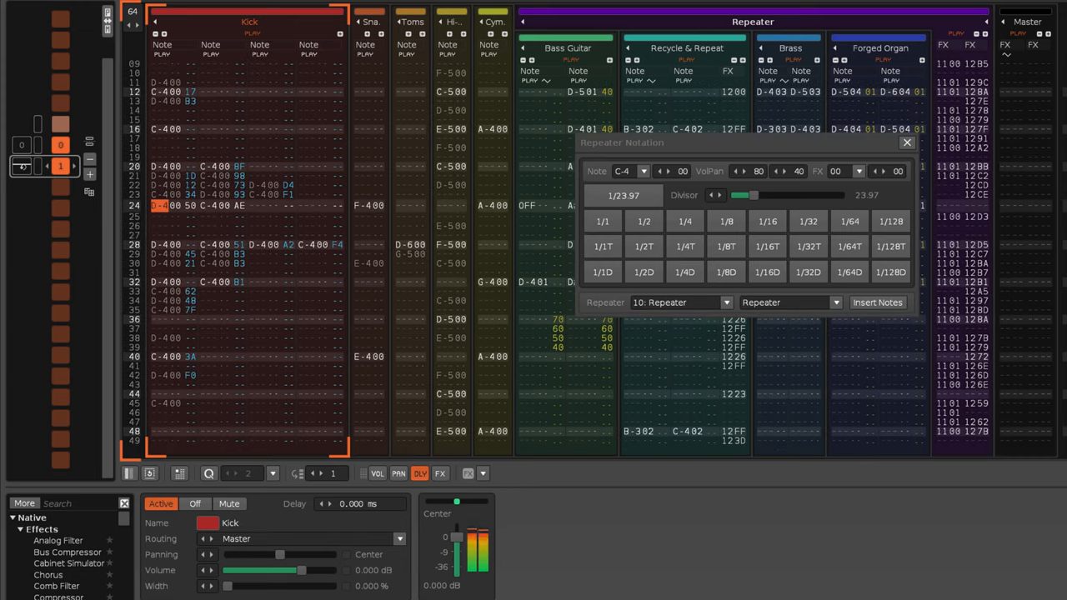
pyautogui.scroll(-3)
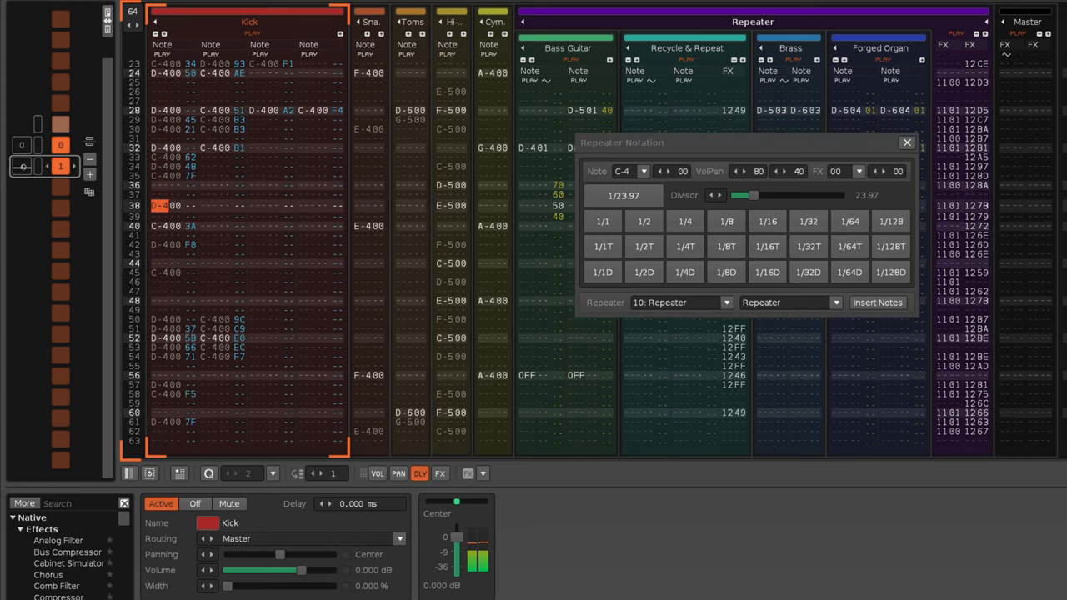
pyautogui.scroll(-3)
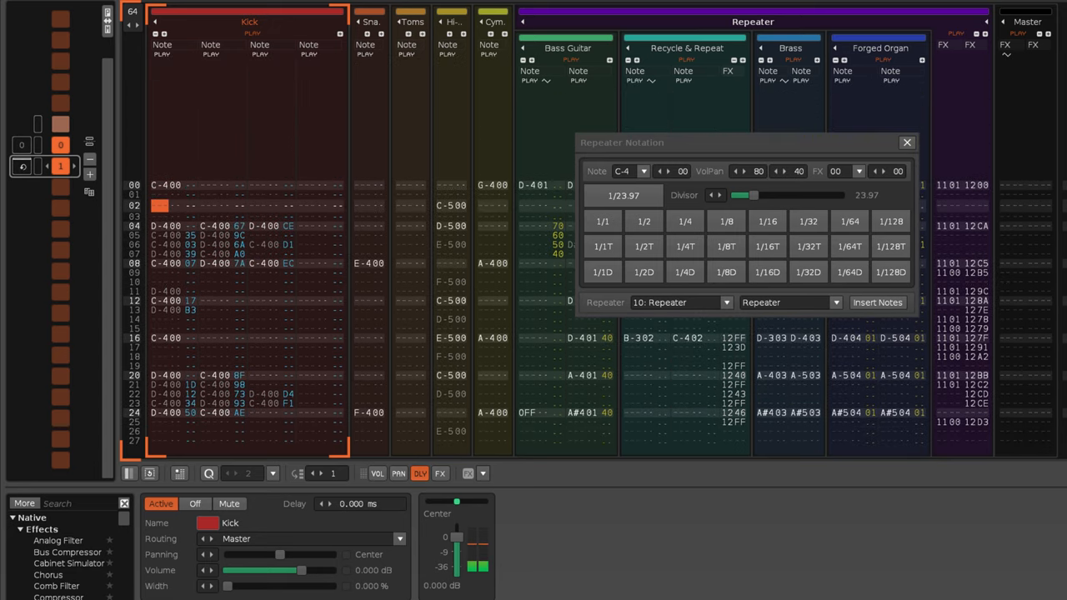
pyautogui.scroll(-3)
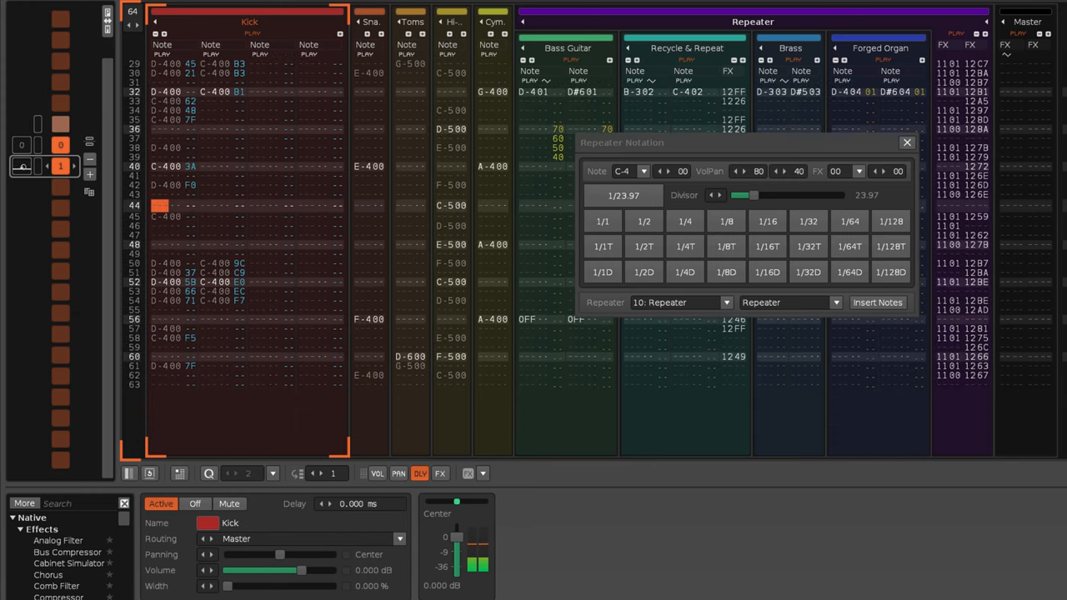
pyautogui.scroll(-3)
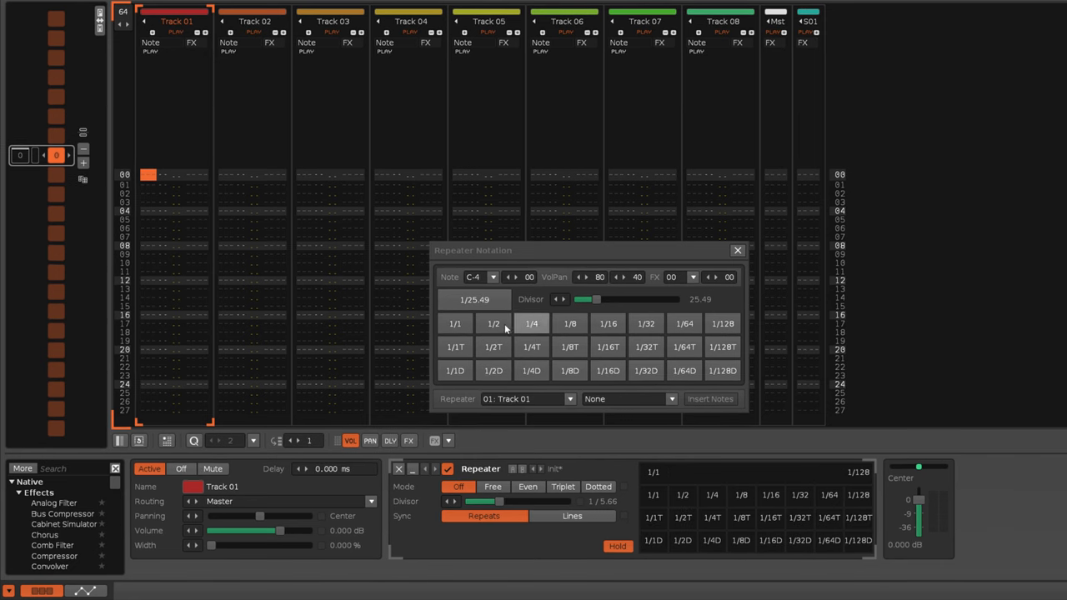
# - Insert notes into Track 01, then raise the divisor to about 1/78.2 and insert again
pyautogui.click(709, 399)
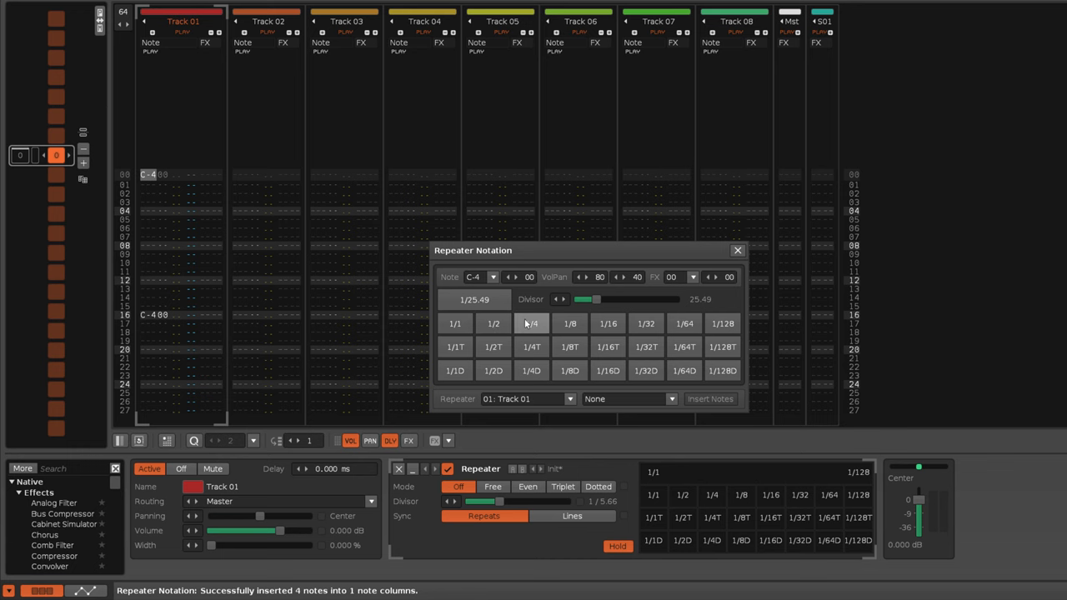
pyautogui.click(645, 347)
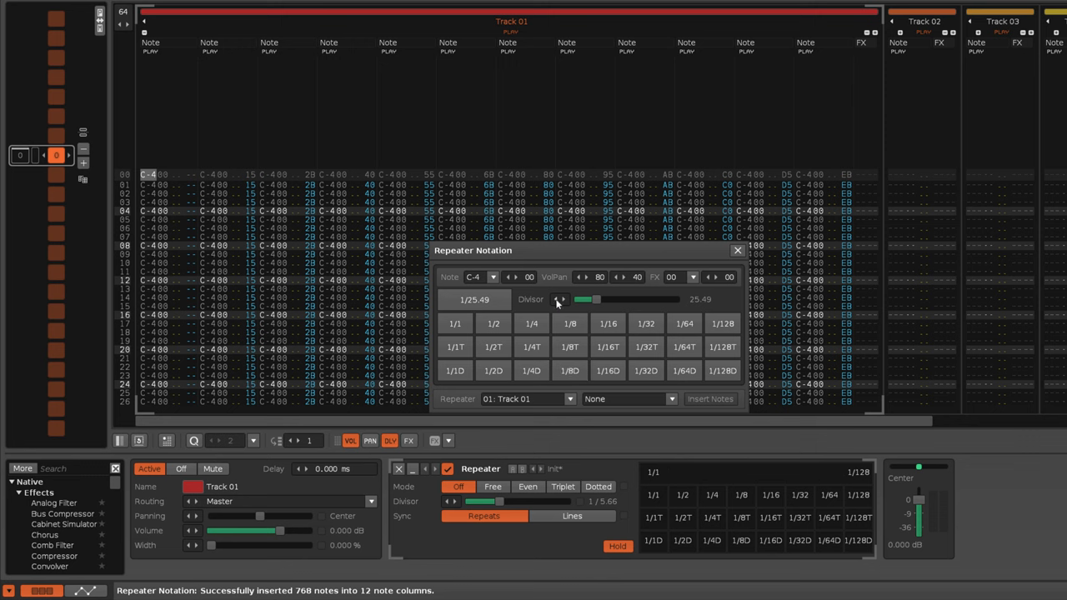
pyautogui.moveTo(583, 299); pyautogui.dragTo(605, 299)
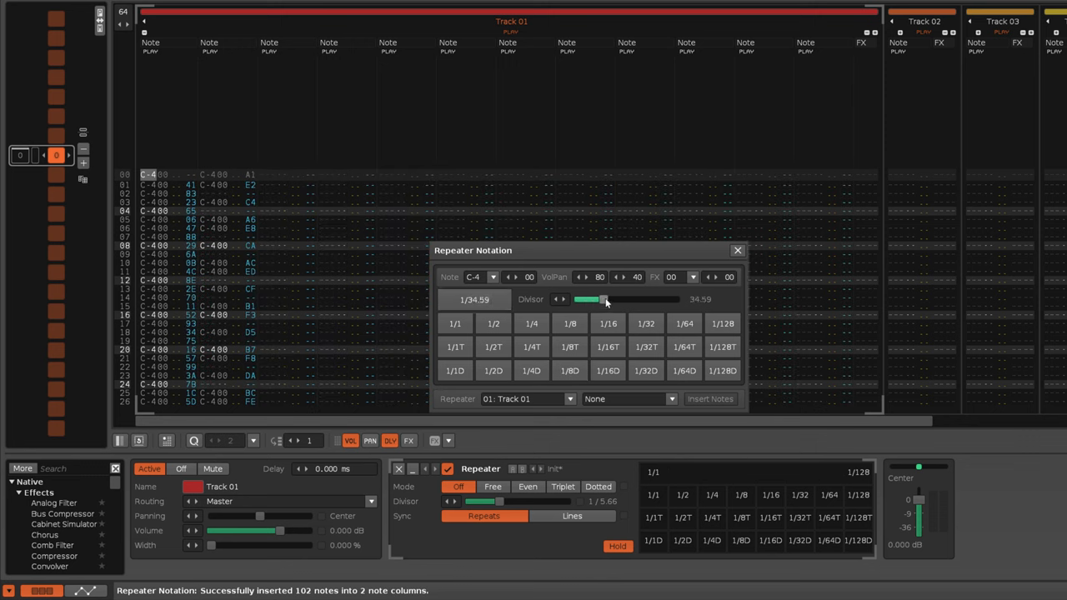
pyautogui.moveTo(606, 299); pyautogui.dragTo(637, 299)
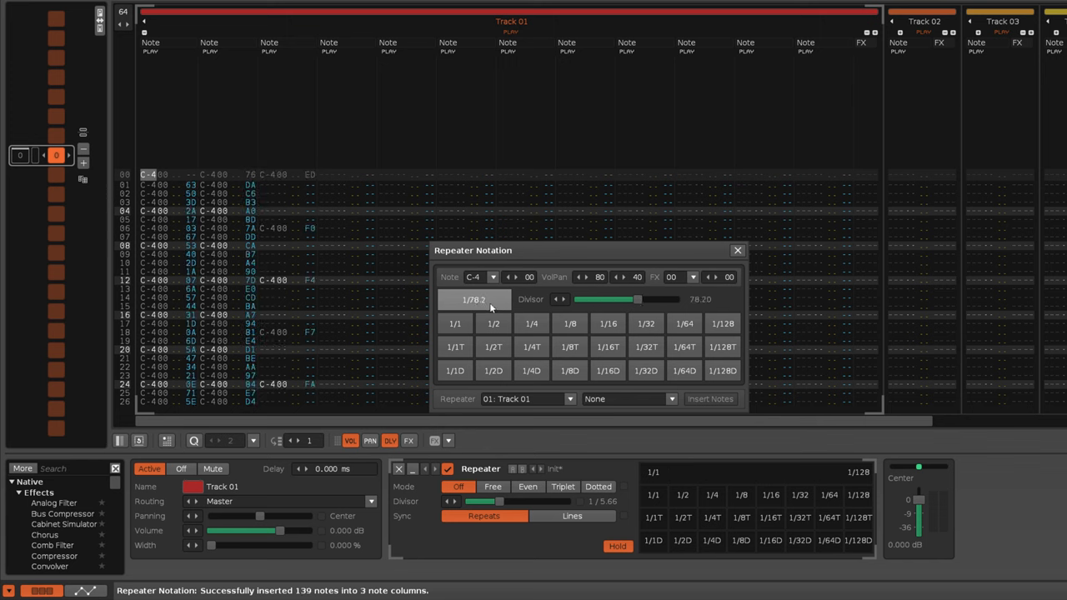
pyautogui.click(709, 398)
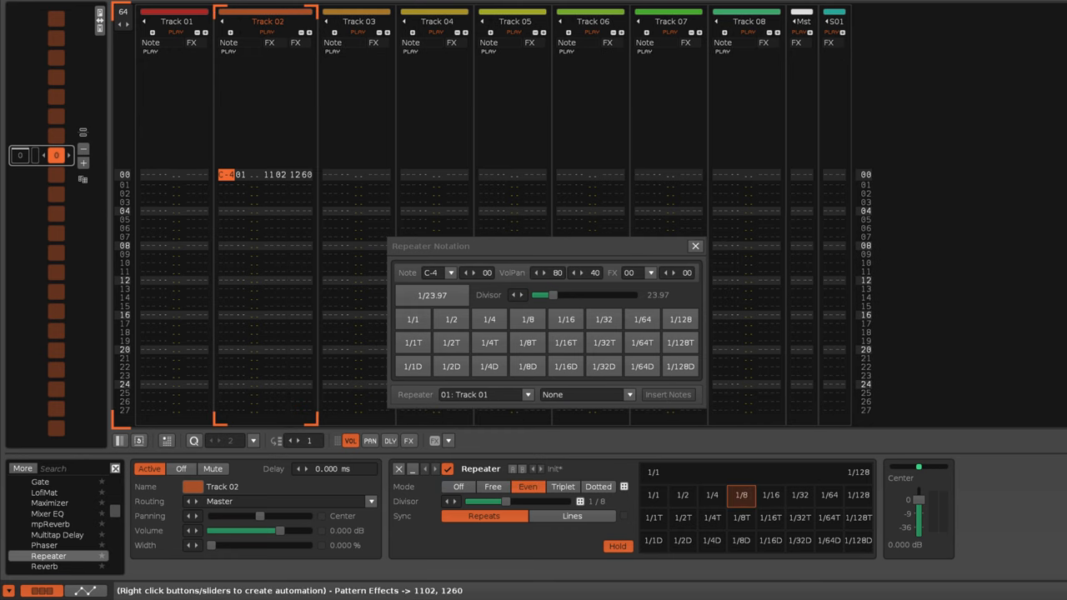
# - Link the tool to Track 02's Repeater device and insert its timed notes repeatedly
pyautogui.click(526, 394)
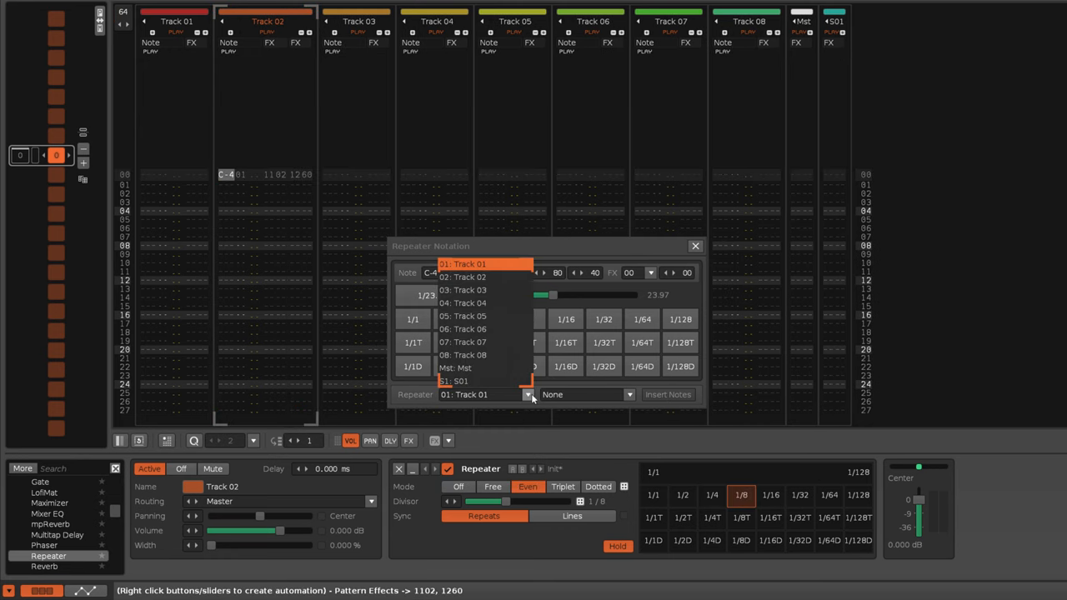
pyautogui.moveTo(511, 277)
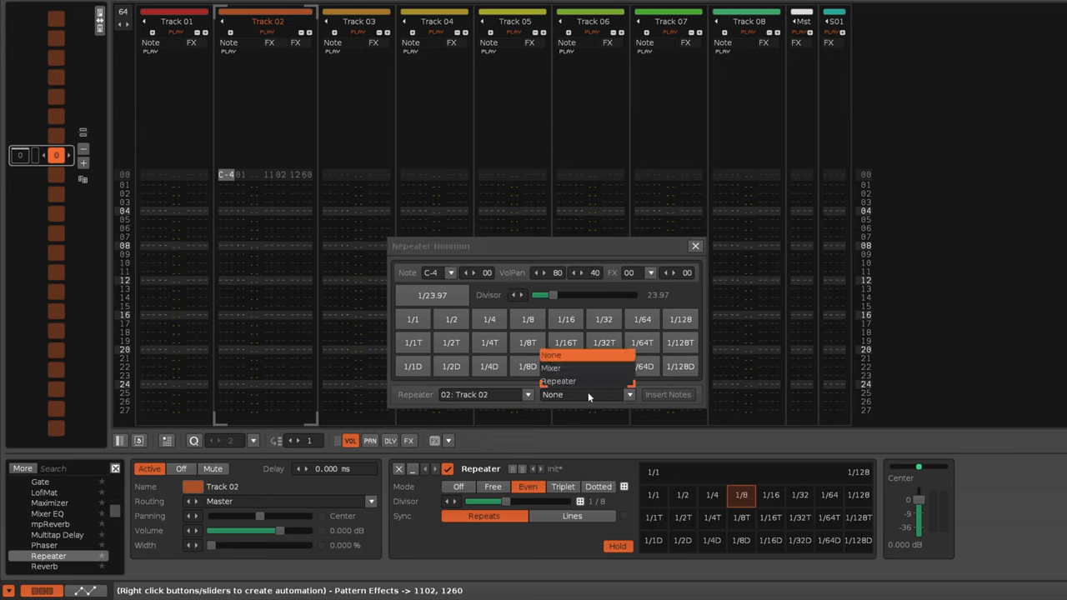
pyautogui.click(557, 381)
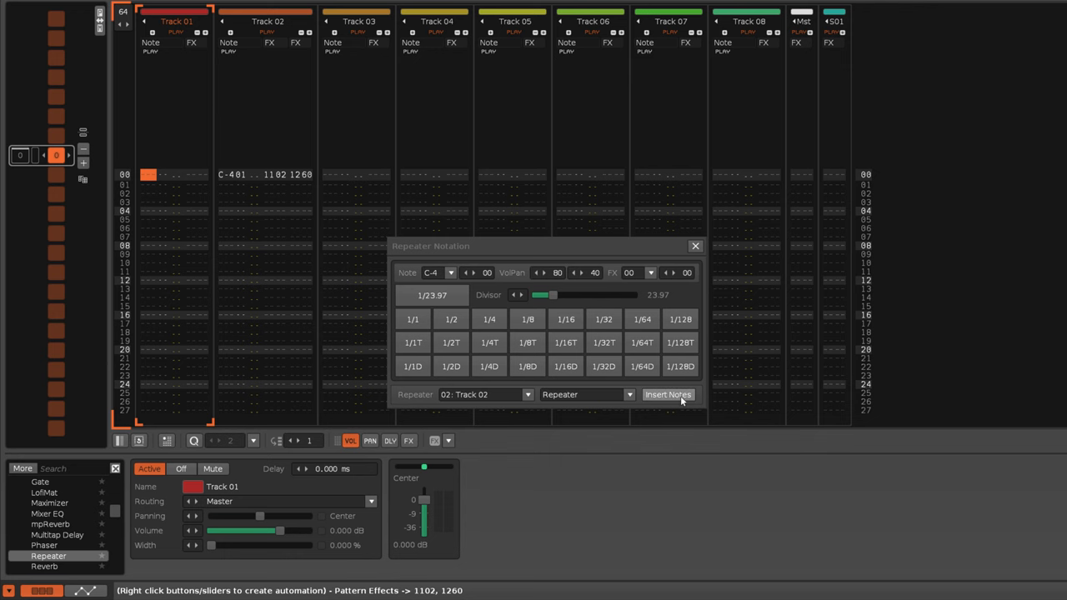
pyautogui.click(669, 394)
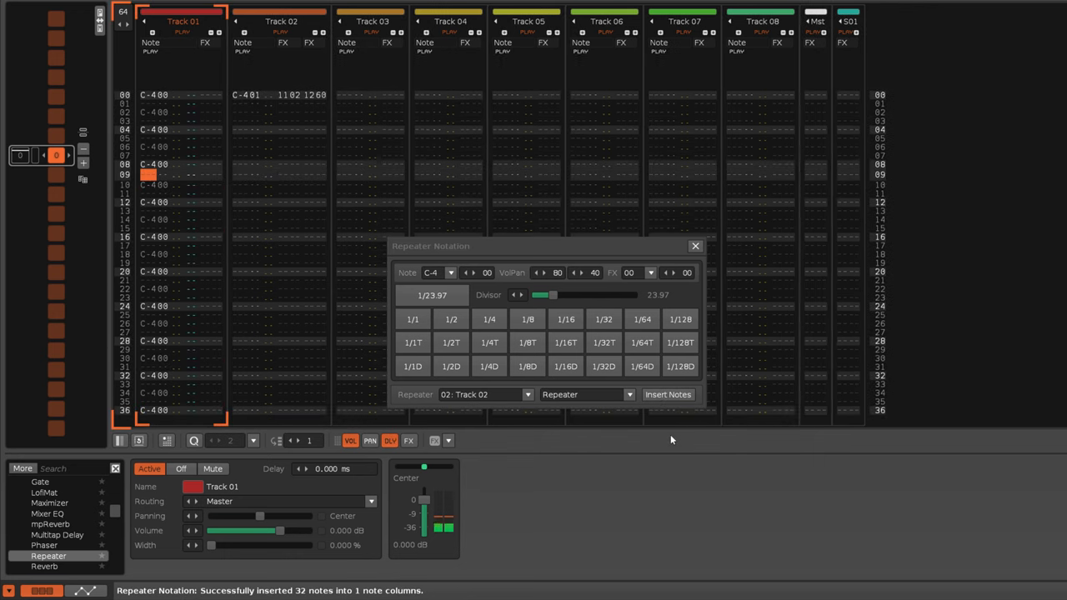
pyautogui.click(668, 394)
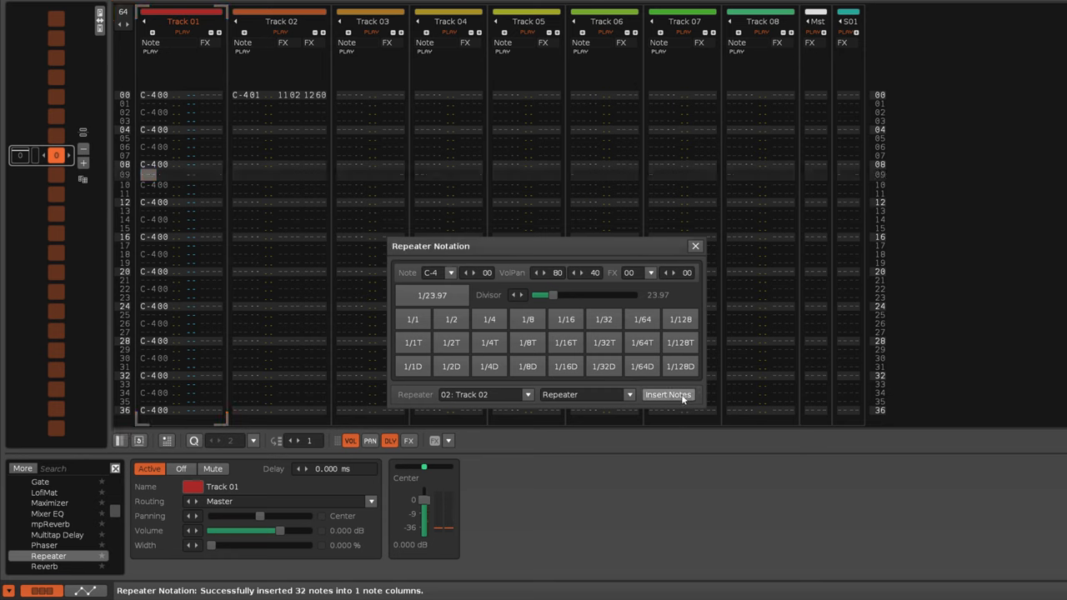
pyautogui.moveTo(668, 395)
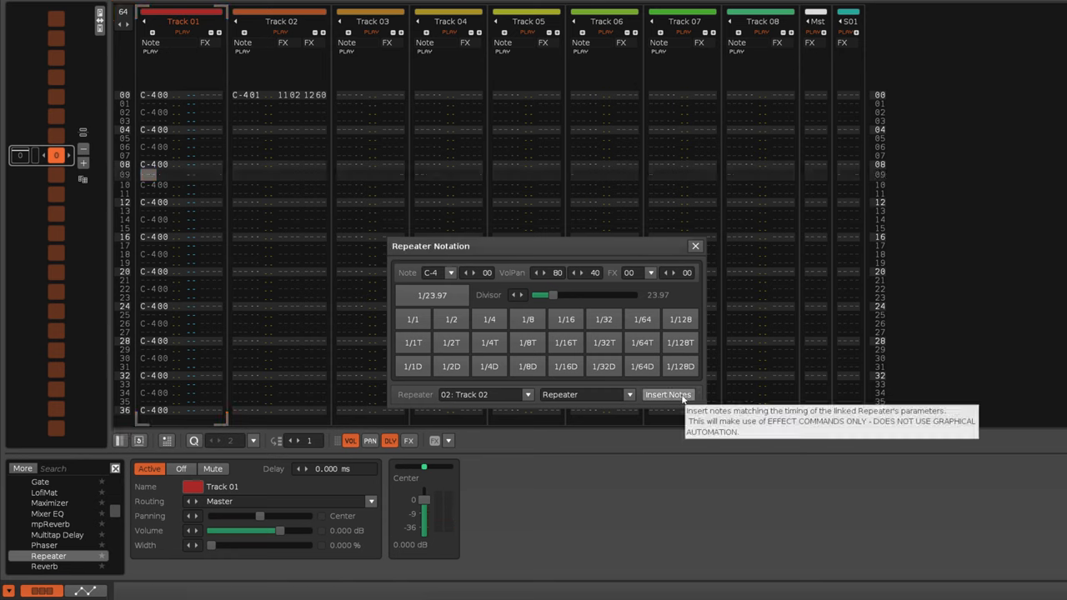
pyautogui.click(667, 395)
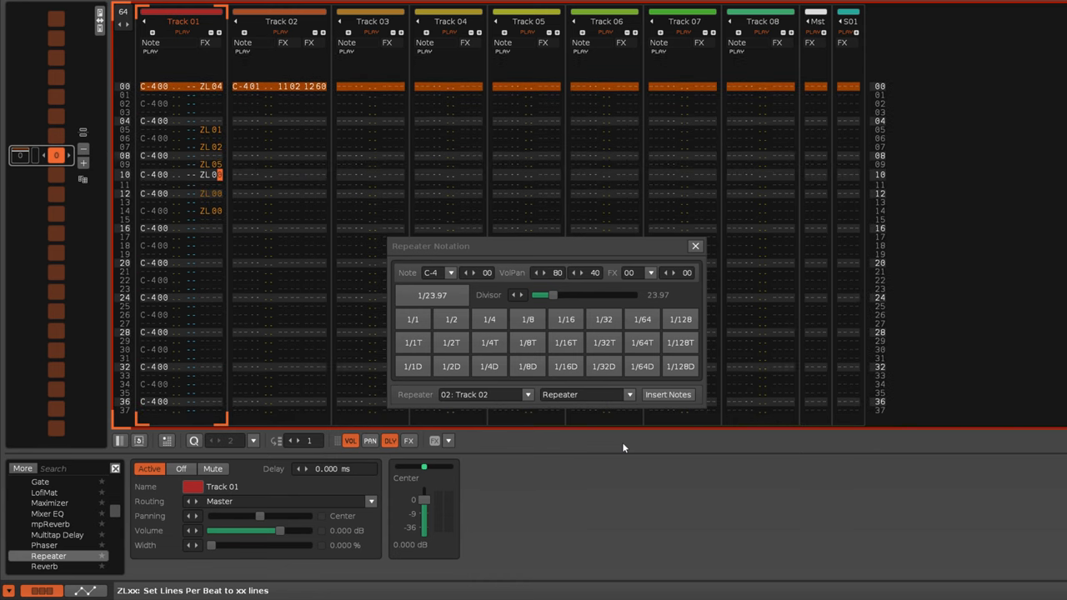
# - Insert notes again so they follow Track 01's ZL lines-per-beat changes
pyautogui.scroll(-3)
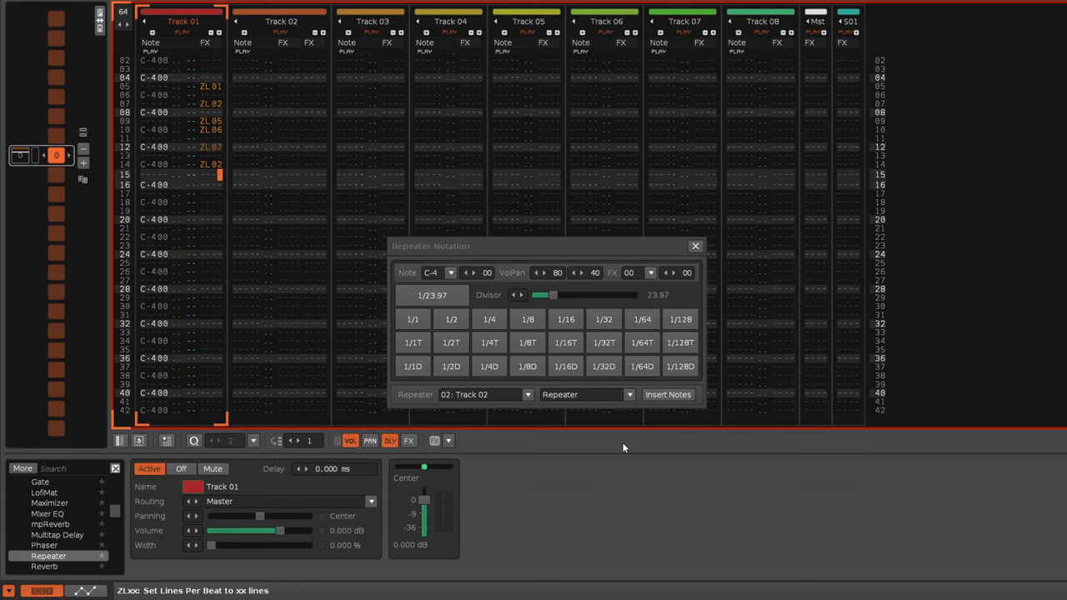
pyautogui.click(668, 395)
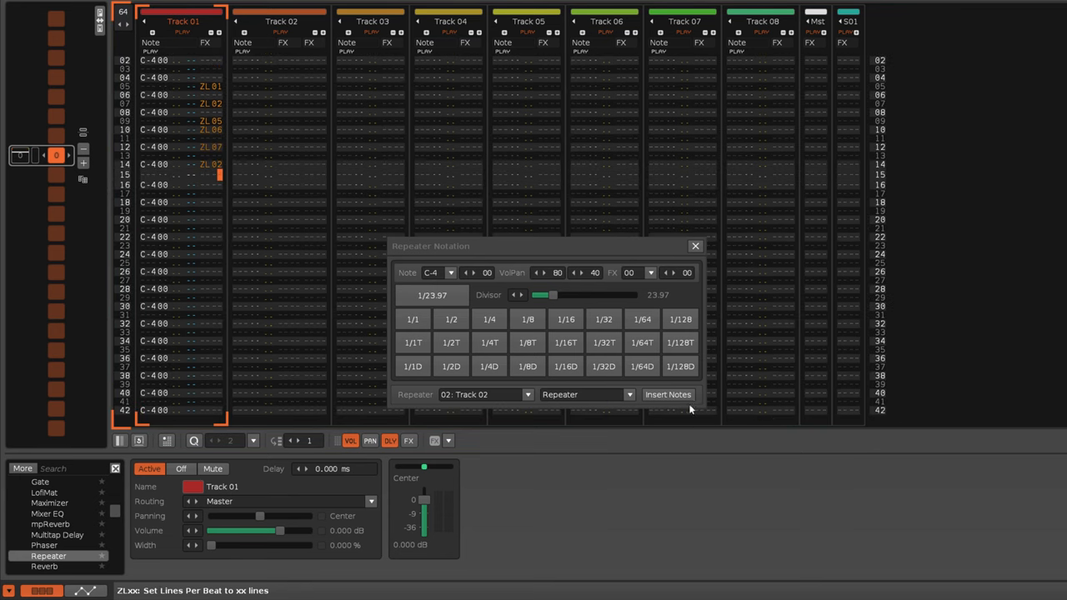
pyautogui.click(668, 394)
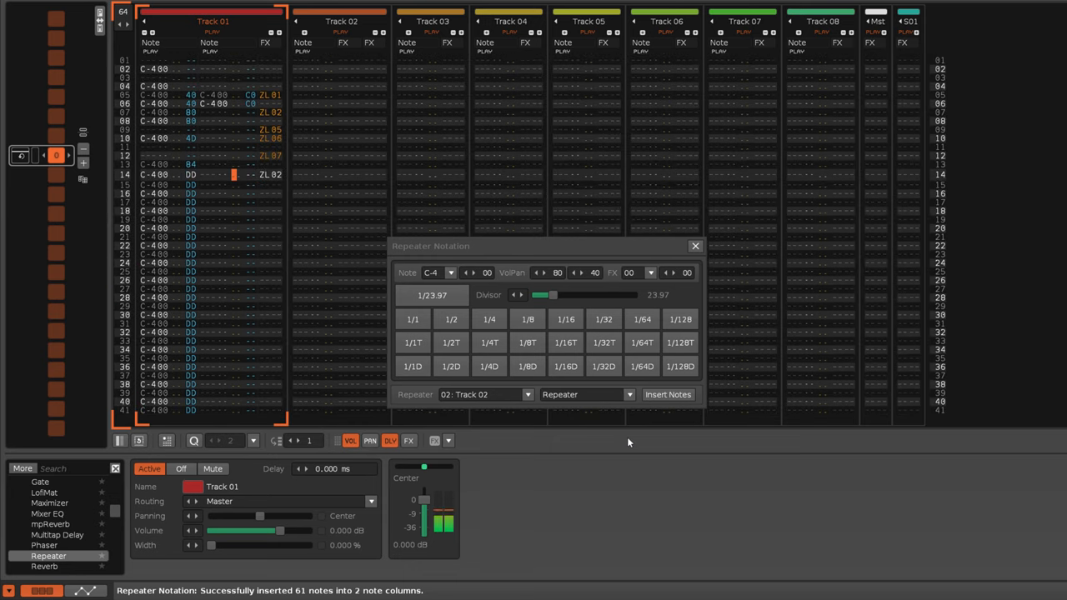
pyautogui.scroll(-3)
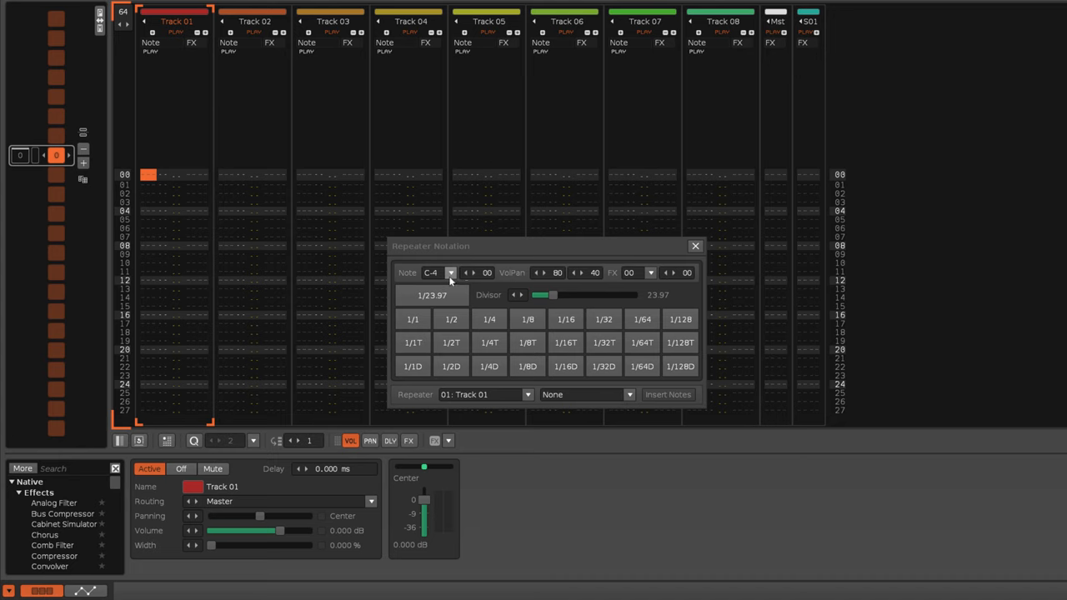
# - Set note A#2 with instrument 09, volume 5F, panning 59, FX 1B, and fill at 1/32
pyautogui.click(450, 273)
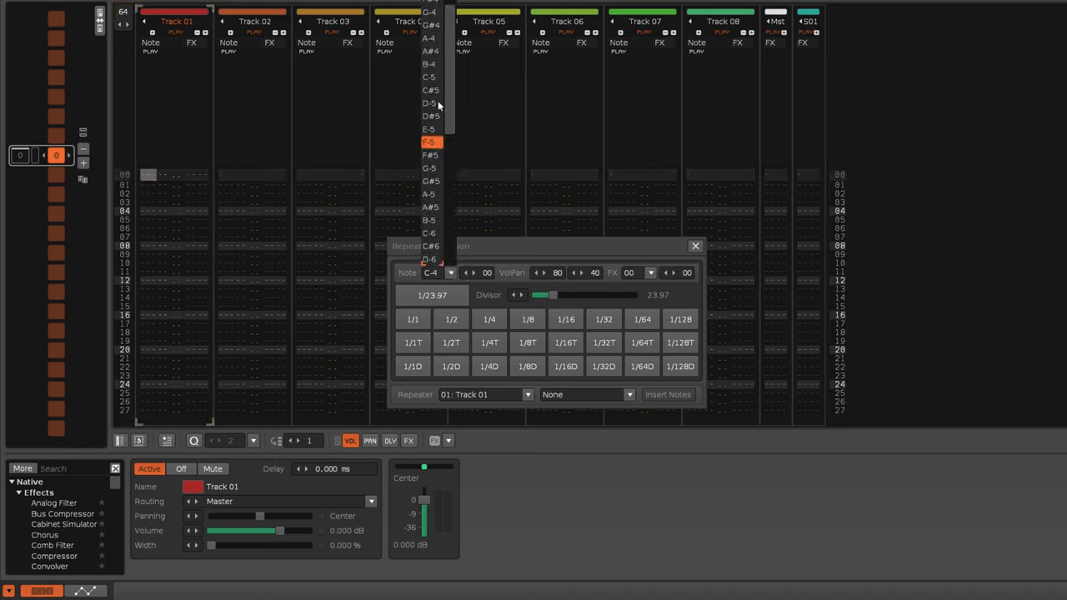
pyautogui.scroll(-3)
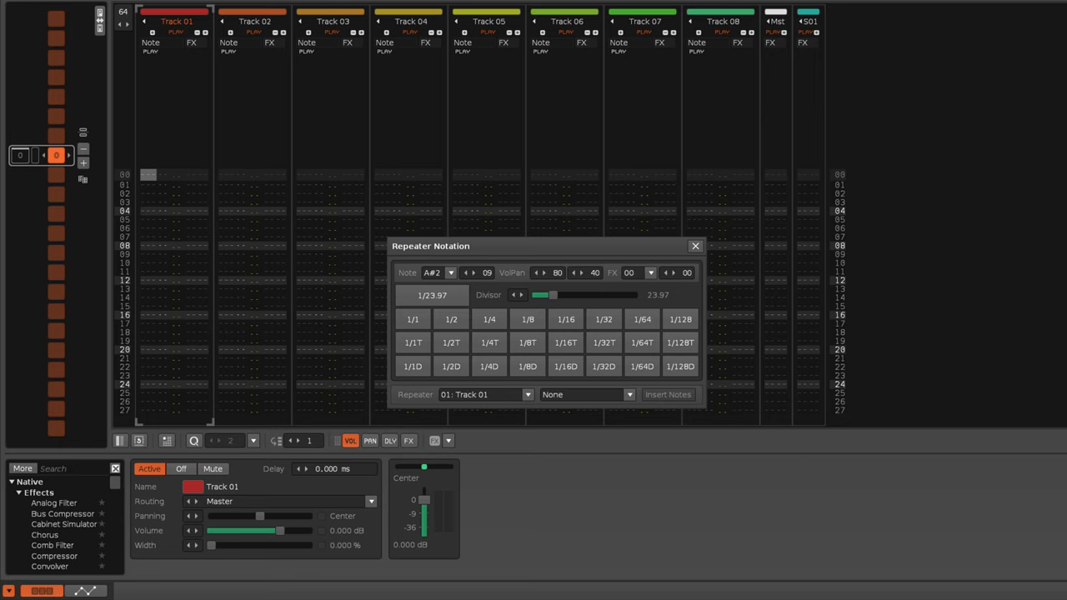
pyautogui.moveTo(556, 277)
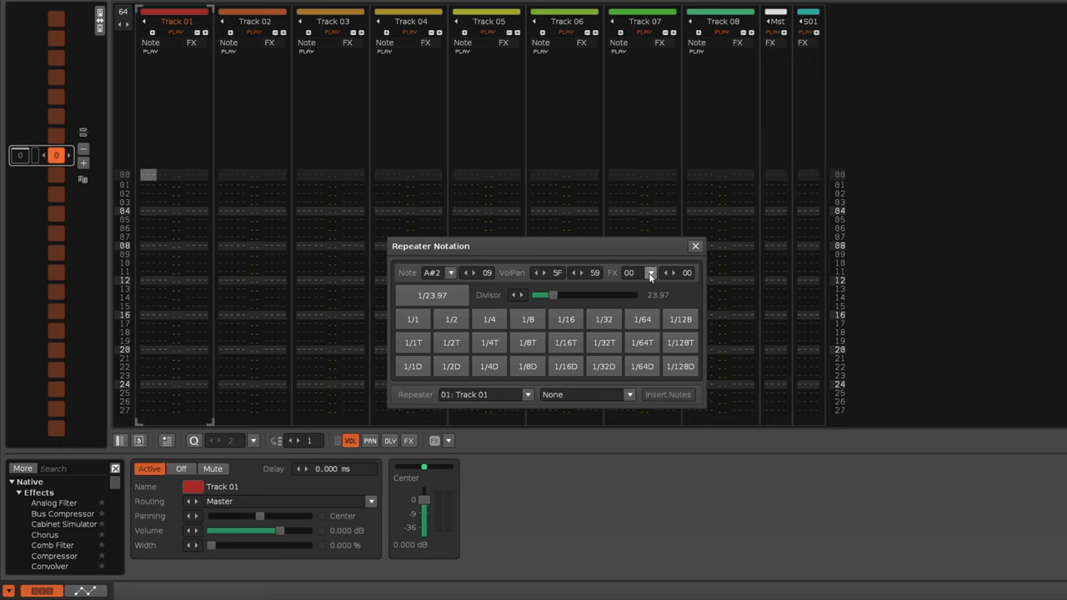
pyautogui.click(650, 269)
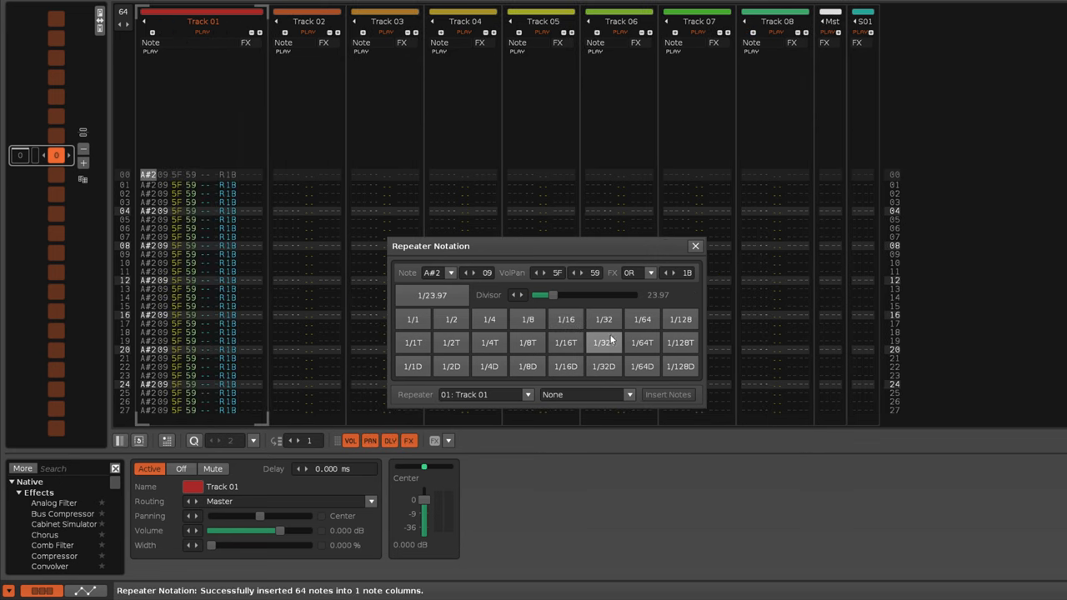
pyautogui.click(667, 394)
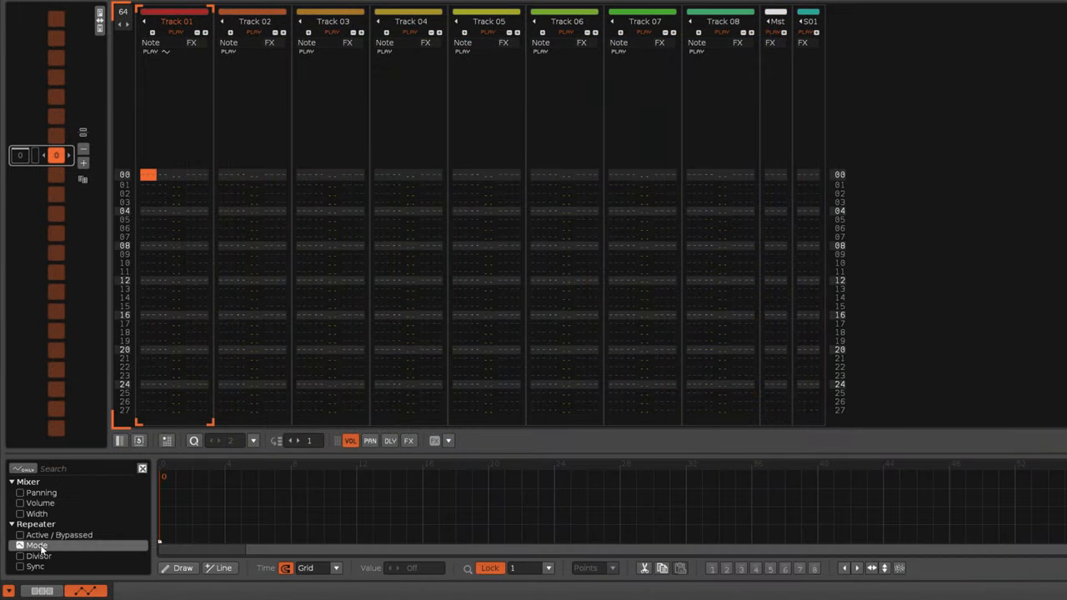
# - Select Repeater > Mode in the Automation parameter list to show its envelope
pyautogui.click(472, 526)
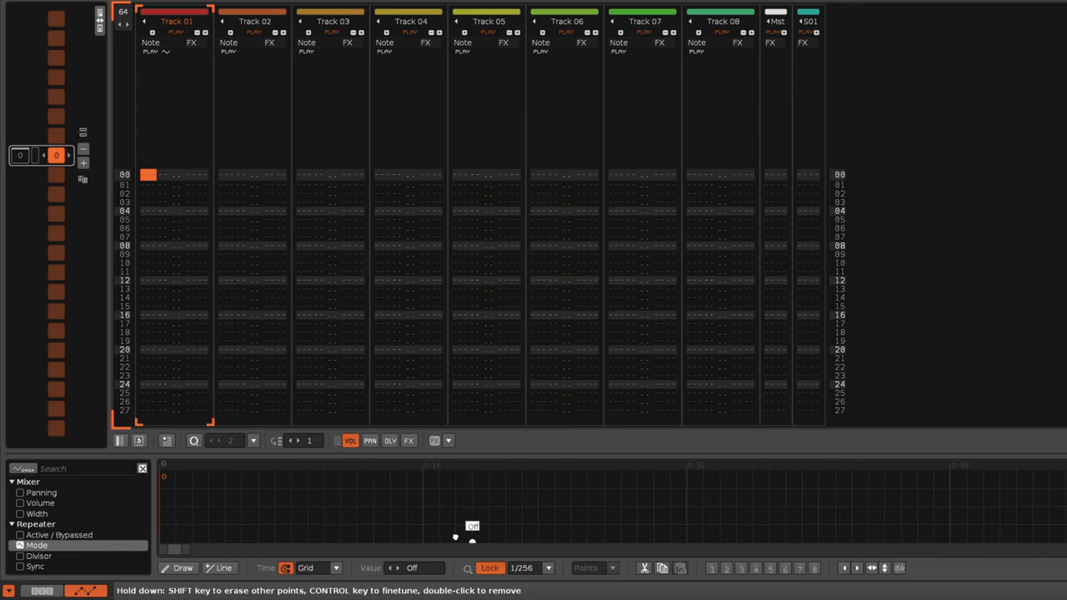